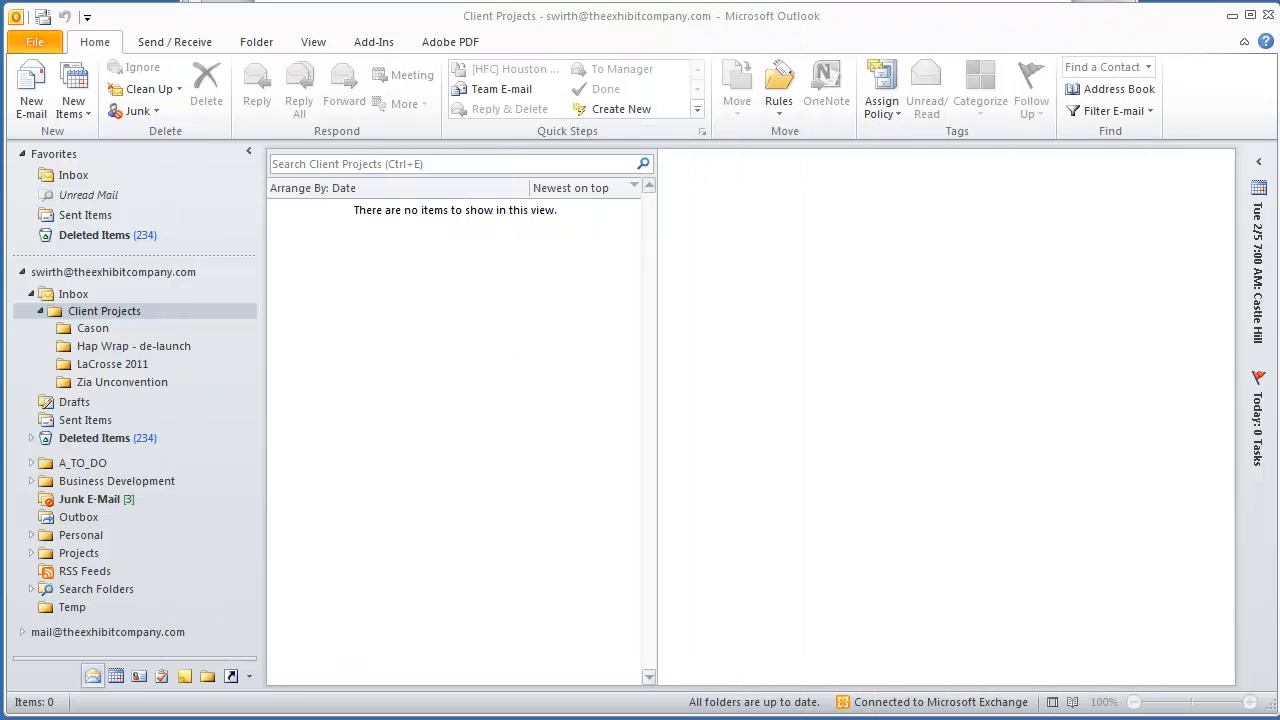
mouse_move(296, 286)
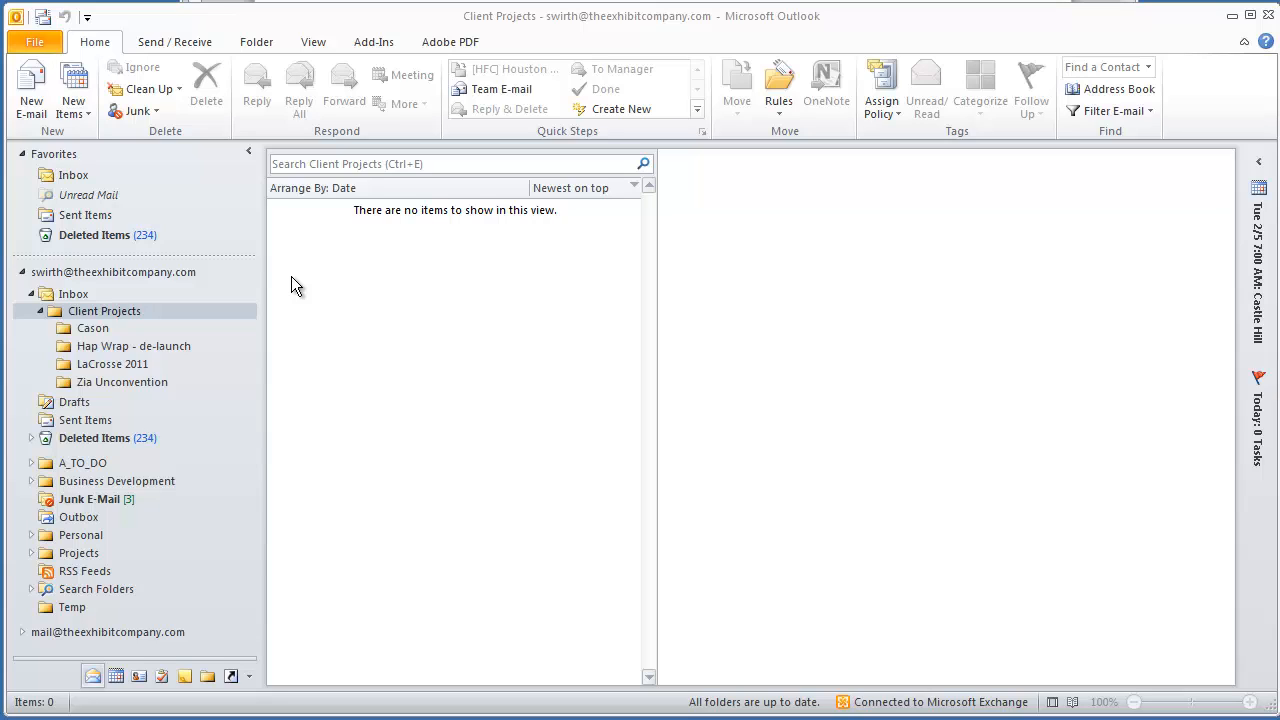
mouse_move(347, 85)
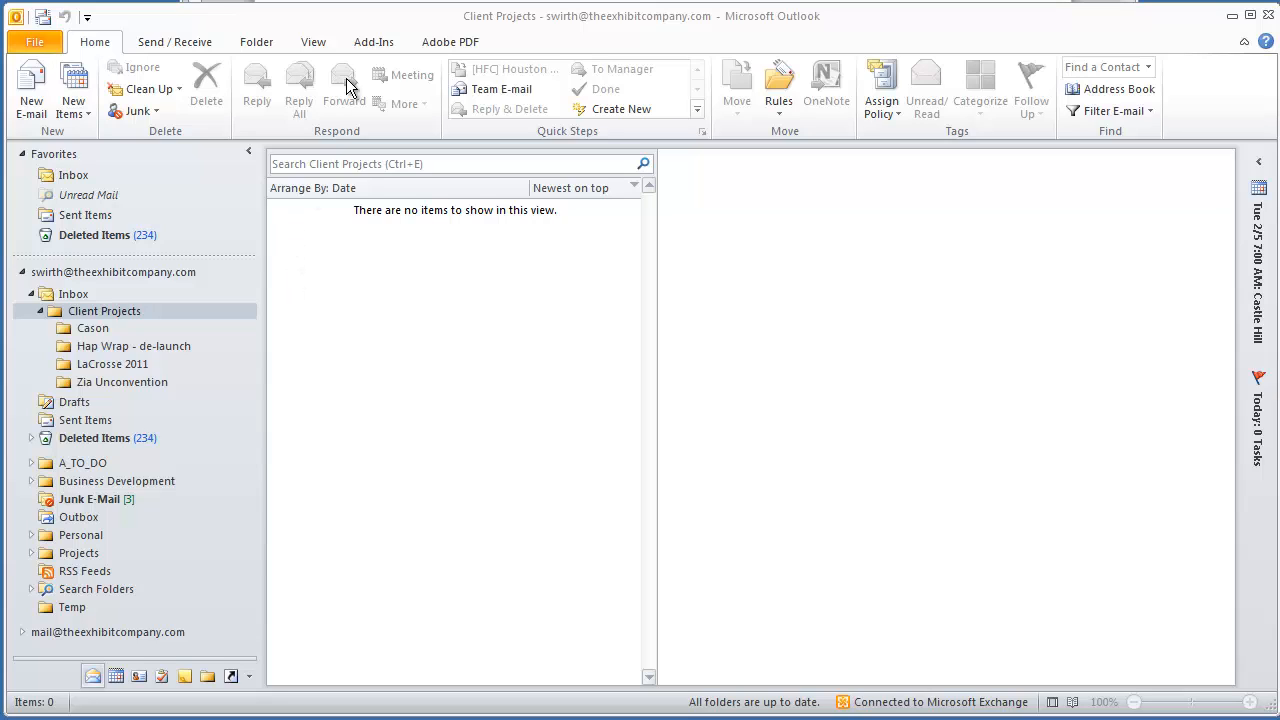
mouse_move(477, 52)
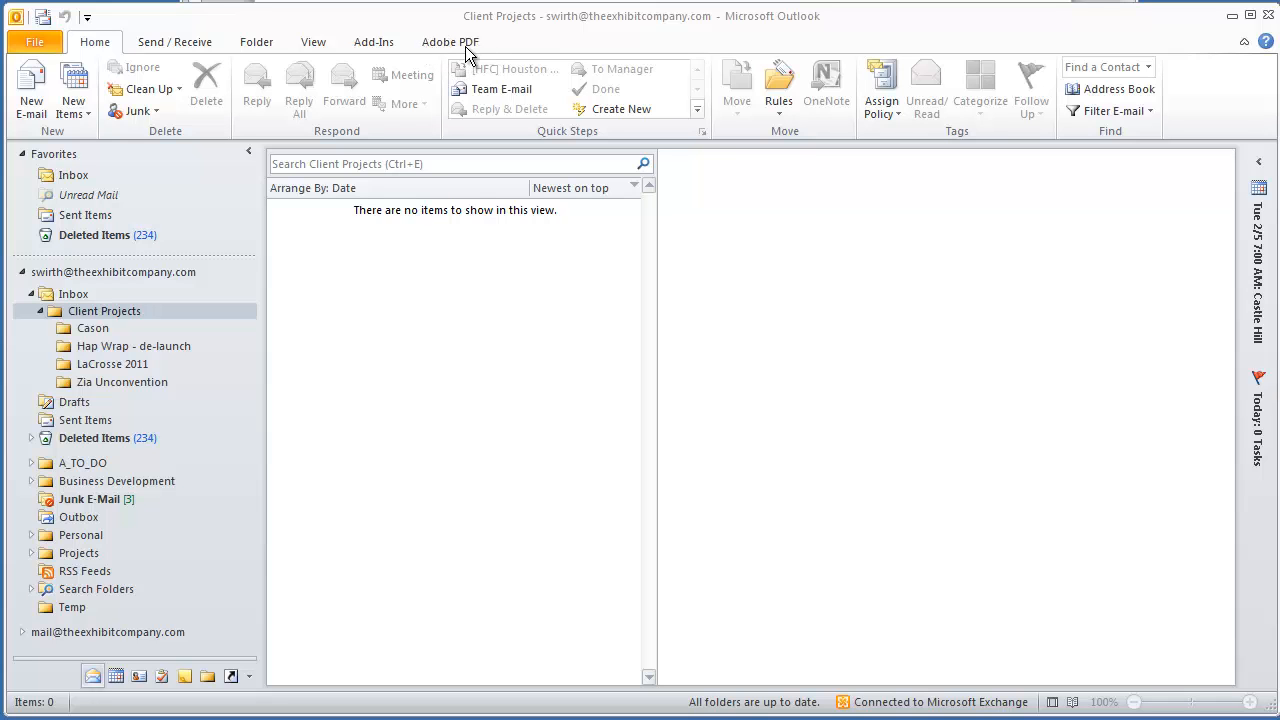
Step: Show the Adobe PDF ribbon commands and open the LaCrosse 2011 folder
left_click(450, 41)
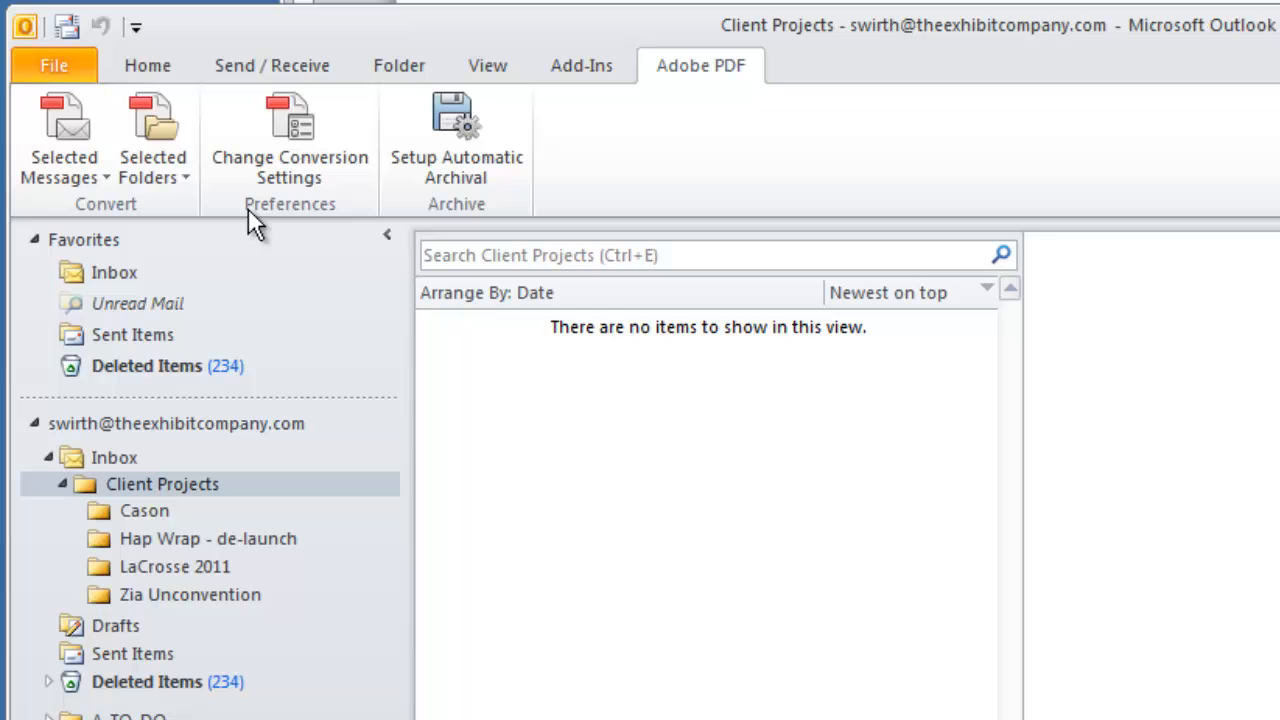
left_click(153, 140)
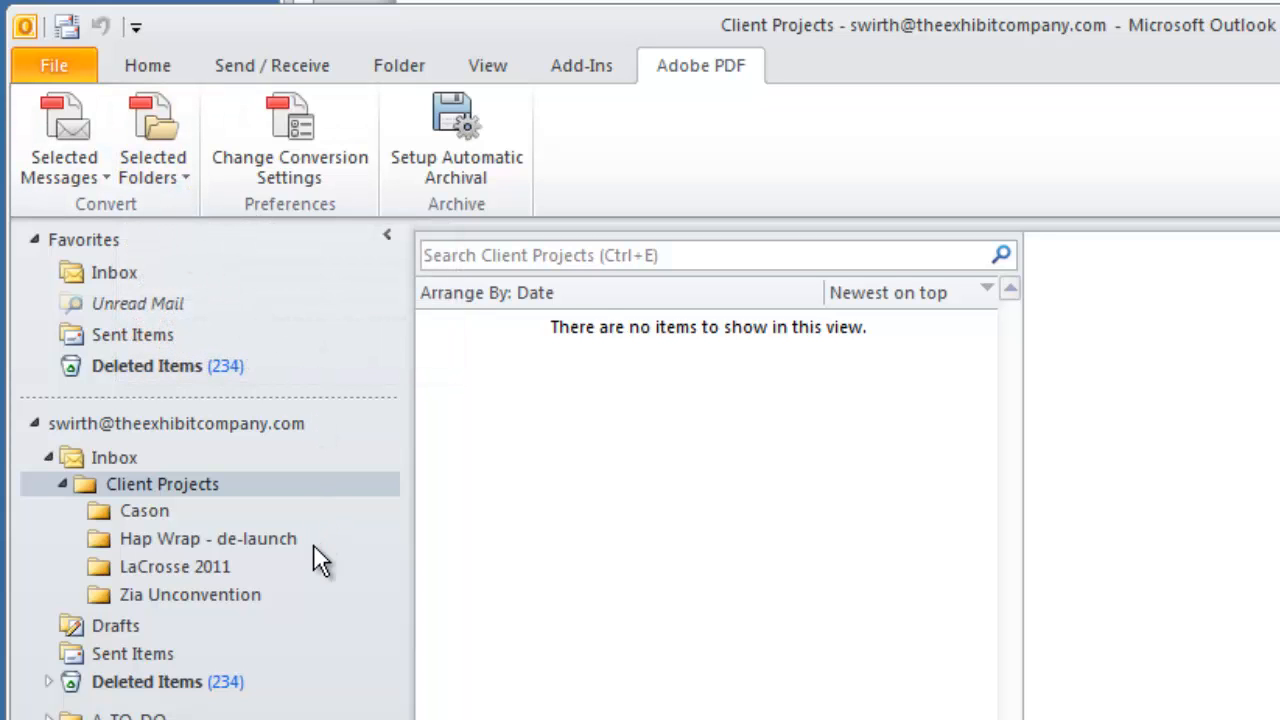
left_click(174, 566)
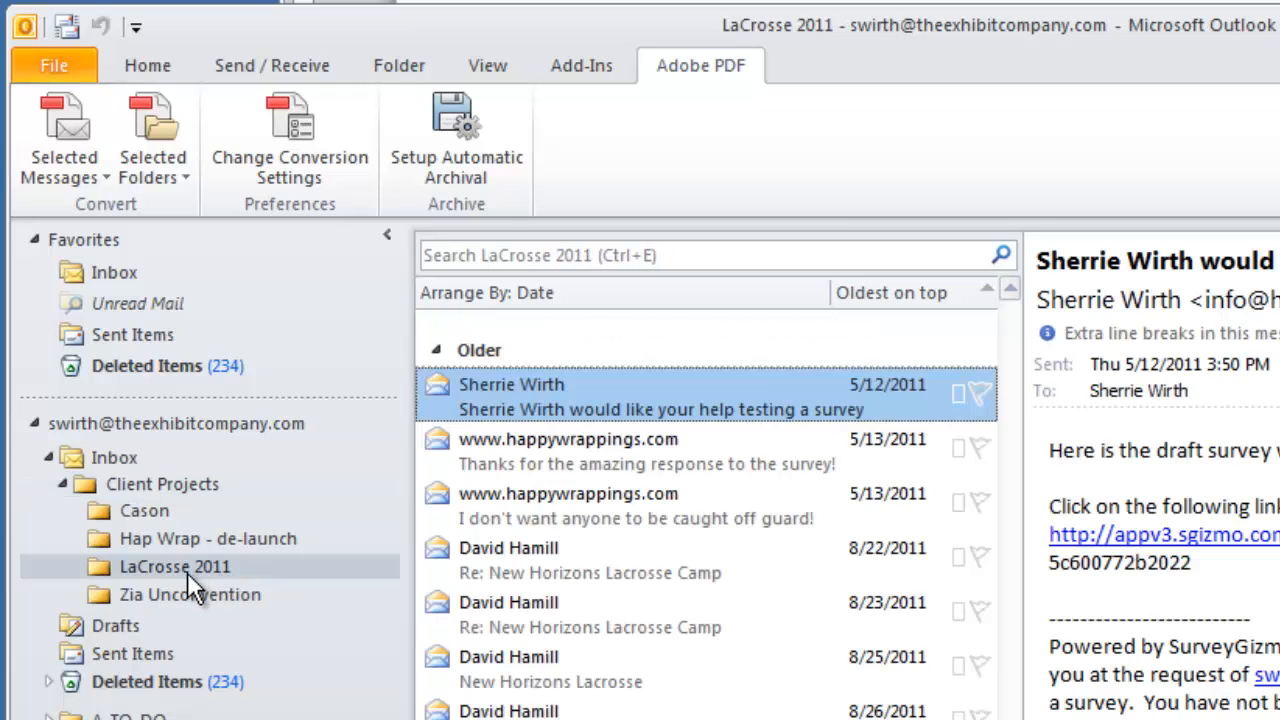
Step: Bring up the Selected Folders options for converting LaCrosse 2011 to a new PDF
left_click(153, 140)
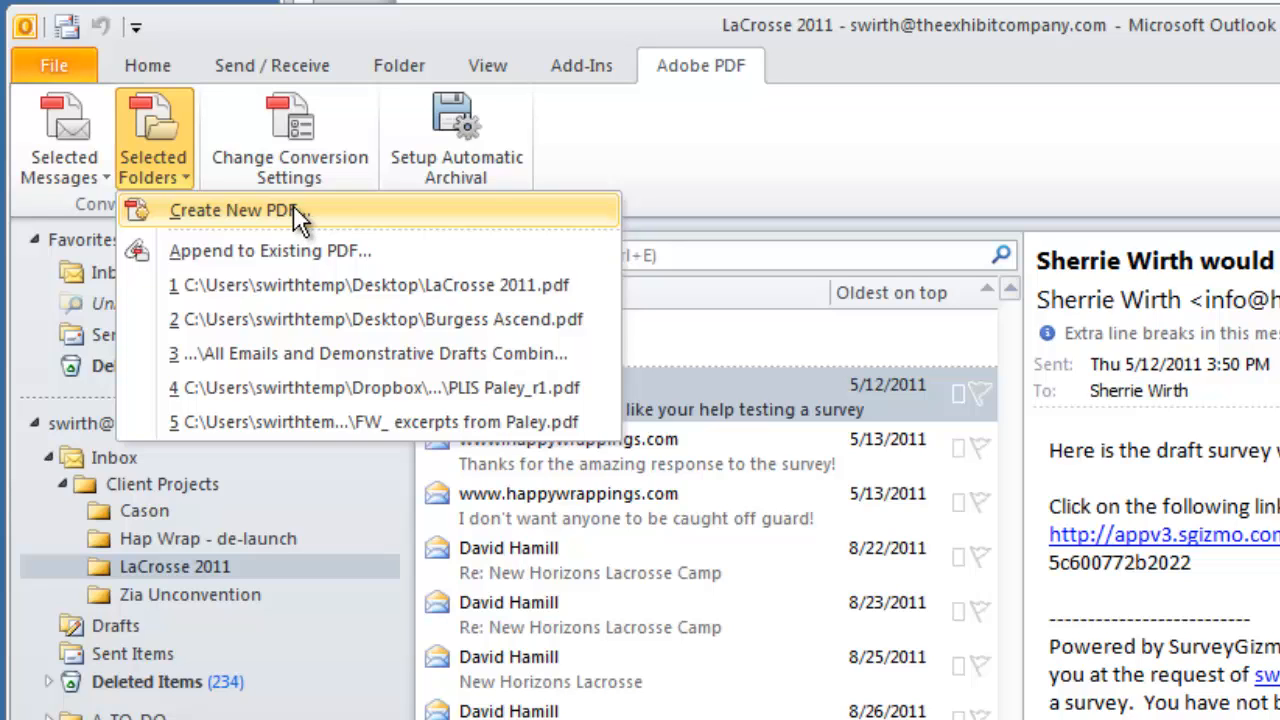
mouse_move(270, 250)
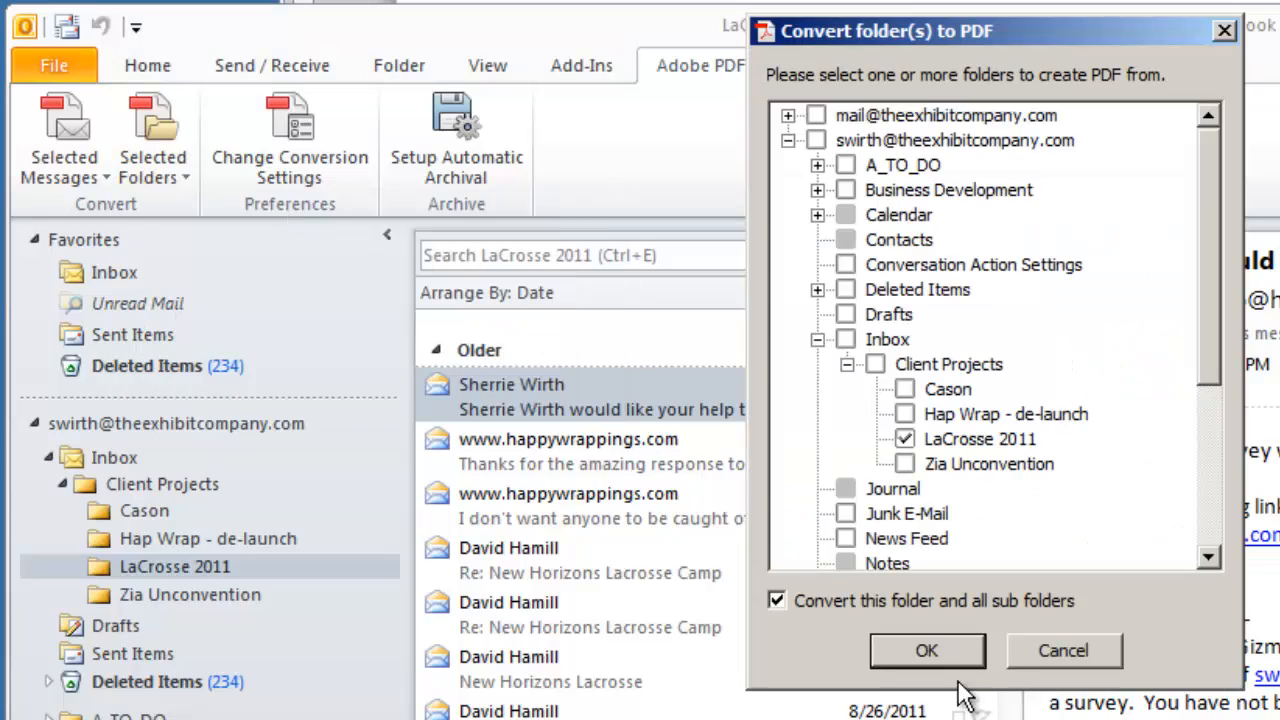
Step: Confirm the conversion and overwrite the existing LaCrosse 2011.pdf
left_click(926, 650)
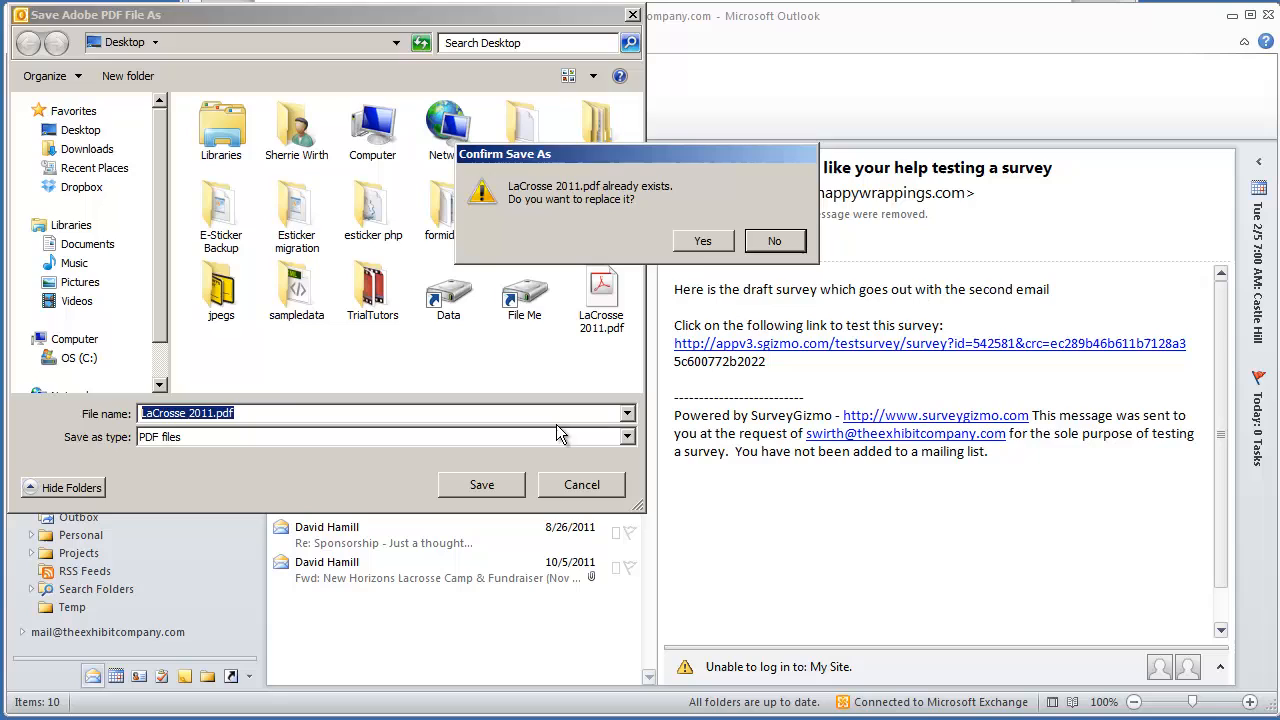
left_click(702, 240)
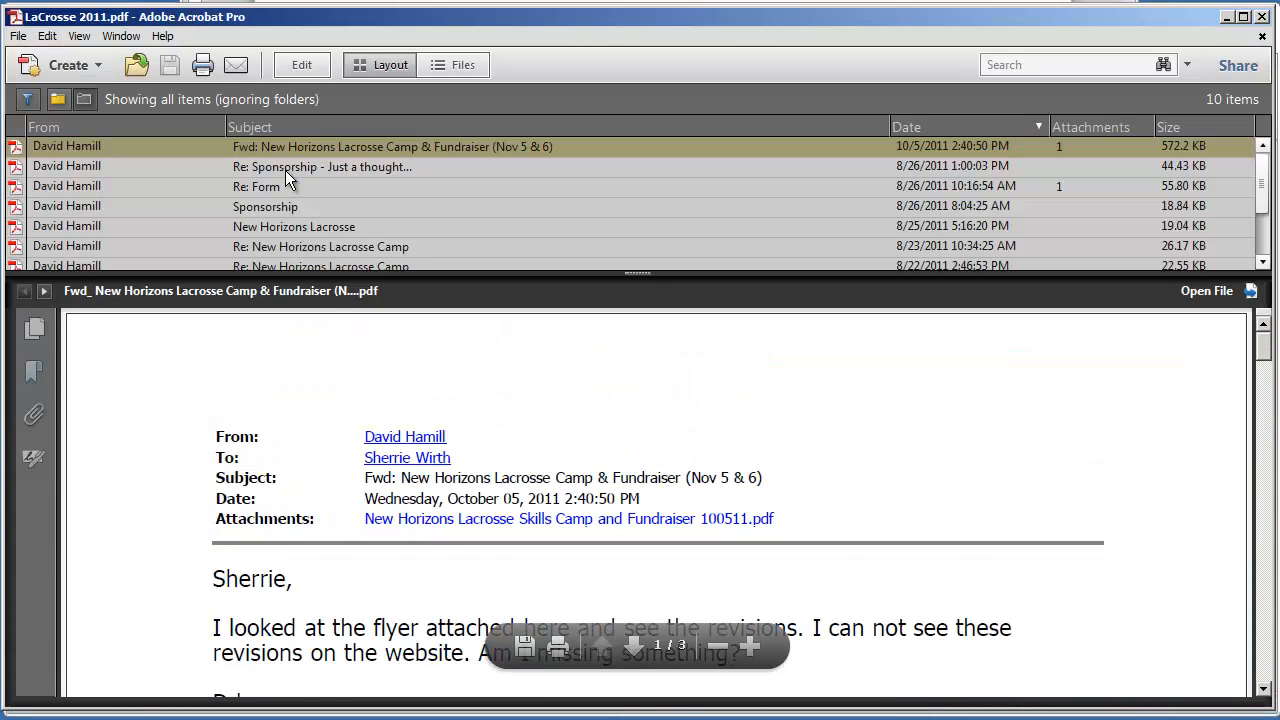
left_click(266, 206)
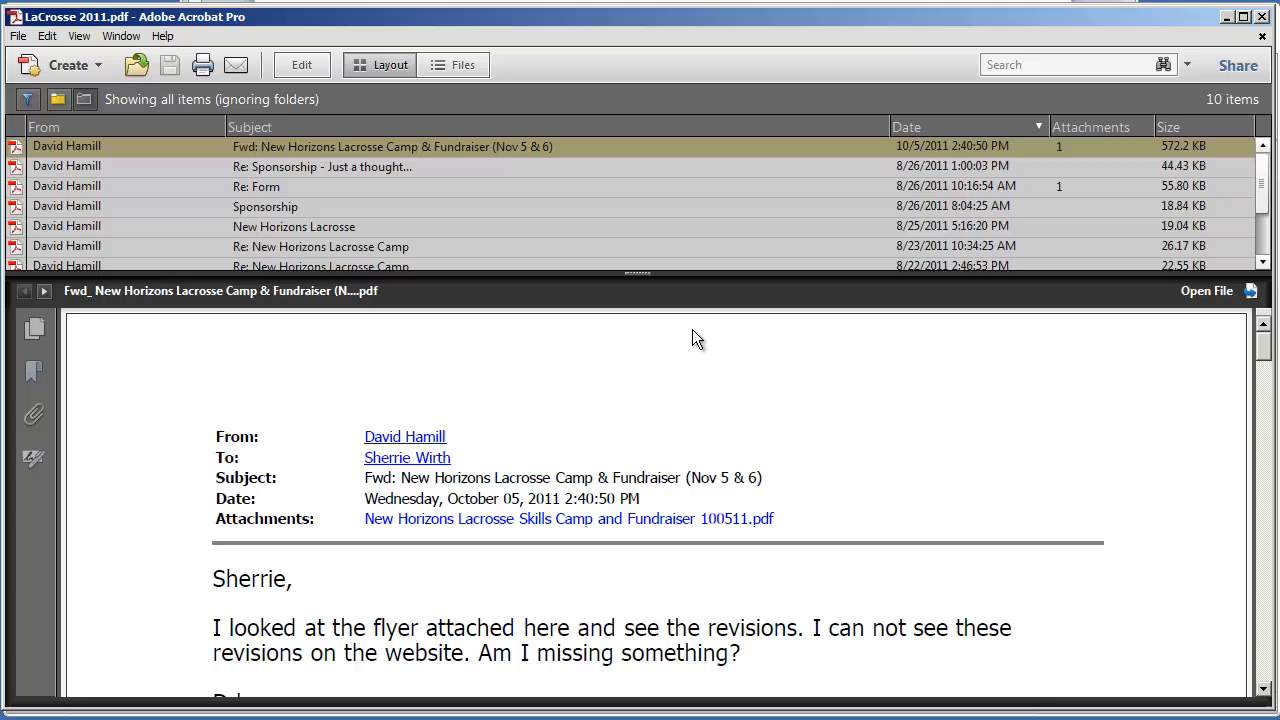
left_click(1075, 65)
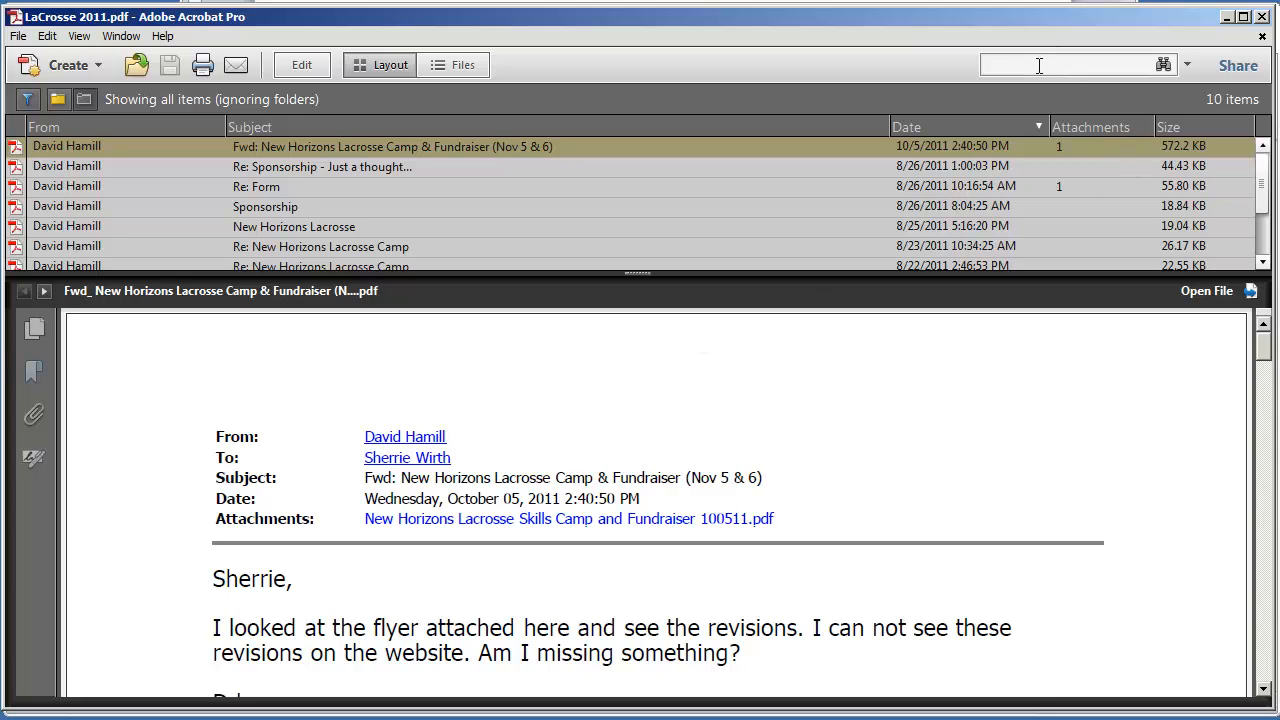
Step: Search the open email for 'lacrosse' and jump to the next of 18 matches
type("lacrosse")
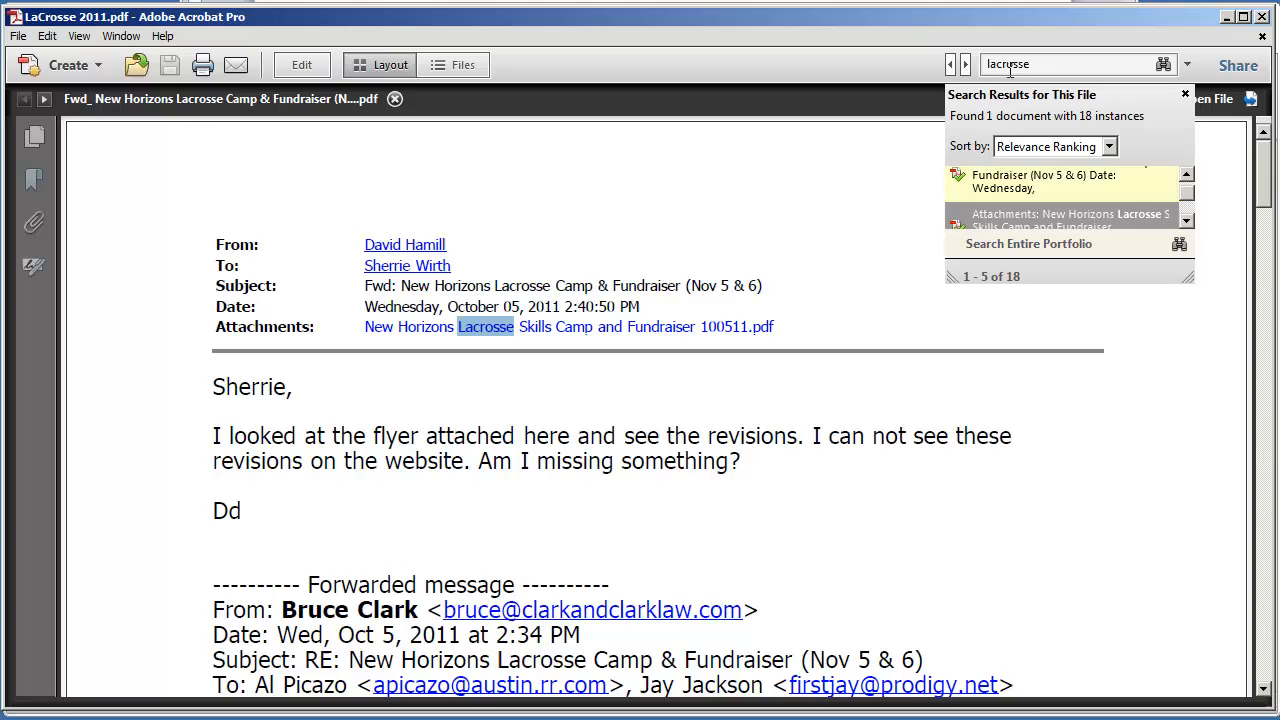
left_click(964, 64)
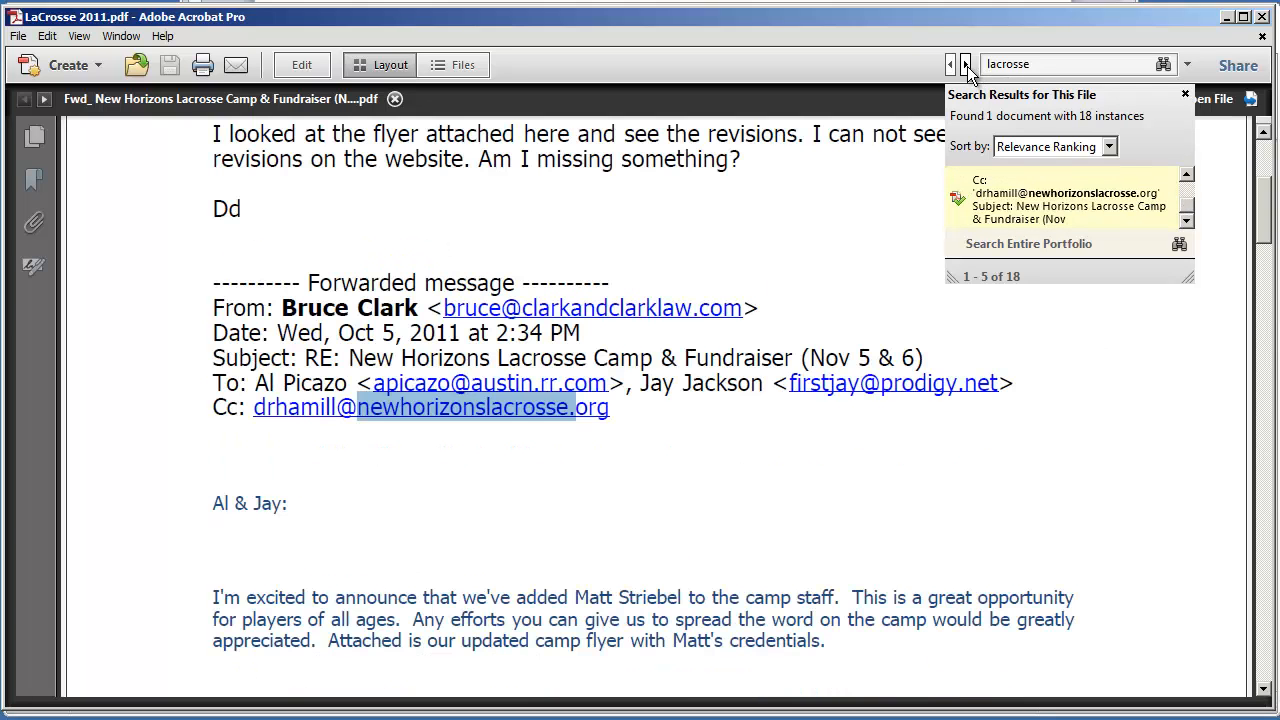